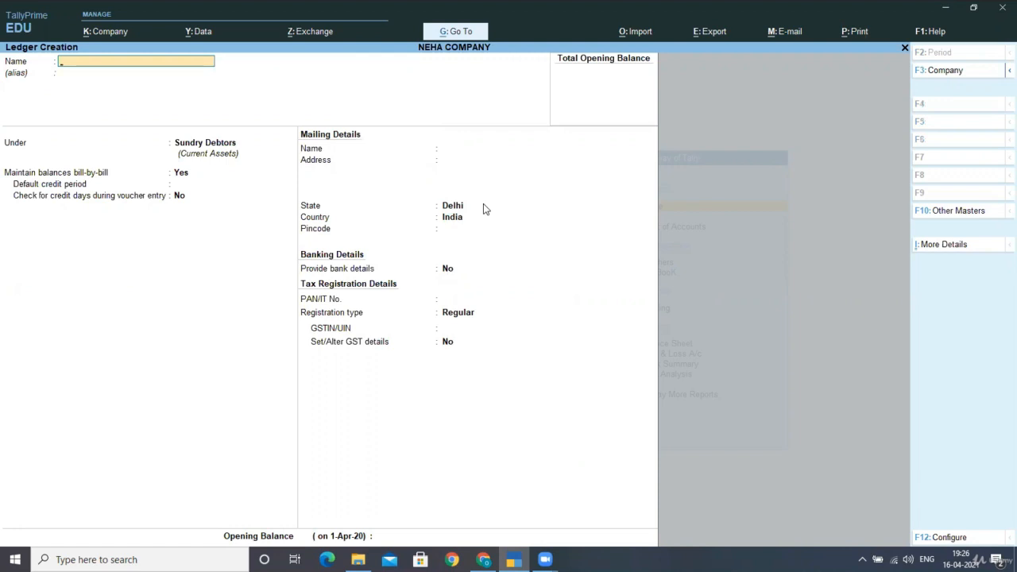
- Create ledger VERONICA PVT. LTD., Regular registration, GSTIN 07VDSFGWED323, with GST details set to Yes
text(VERONICA)
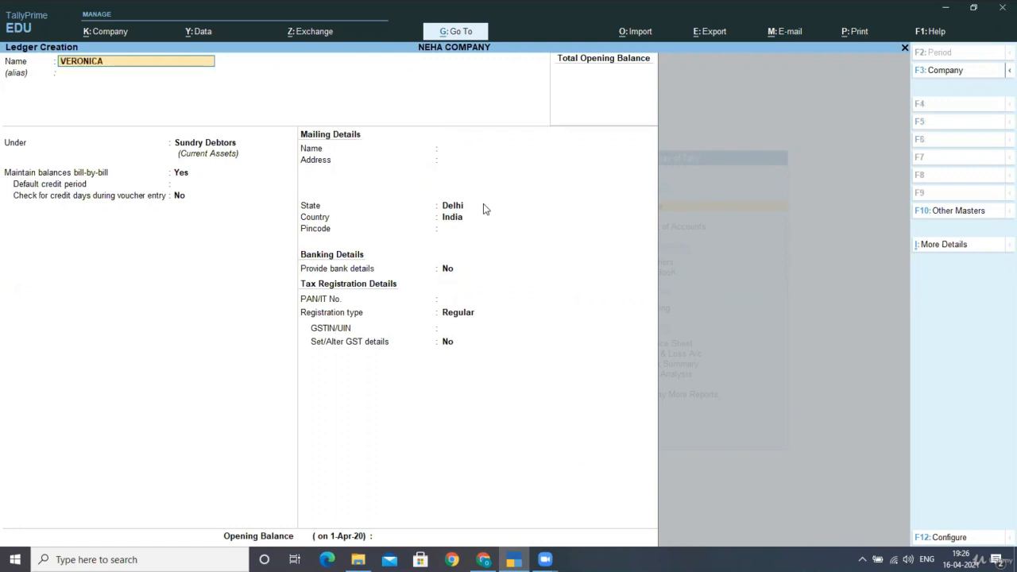
text(PVT. L)
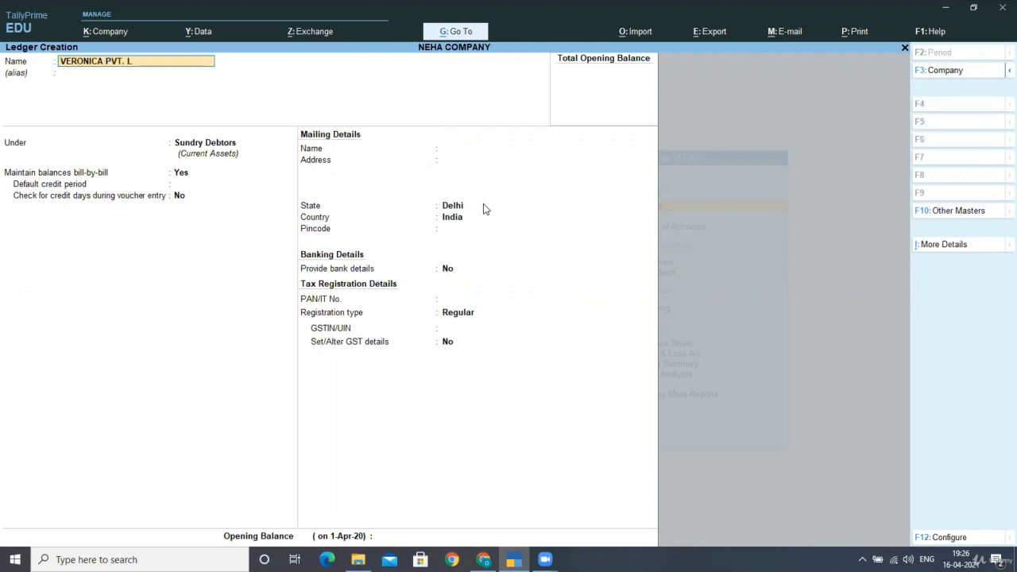
click(206, 142)
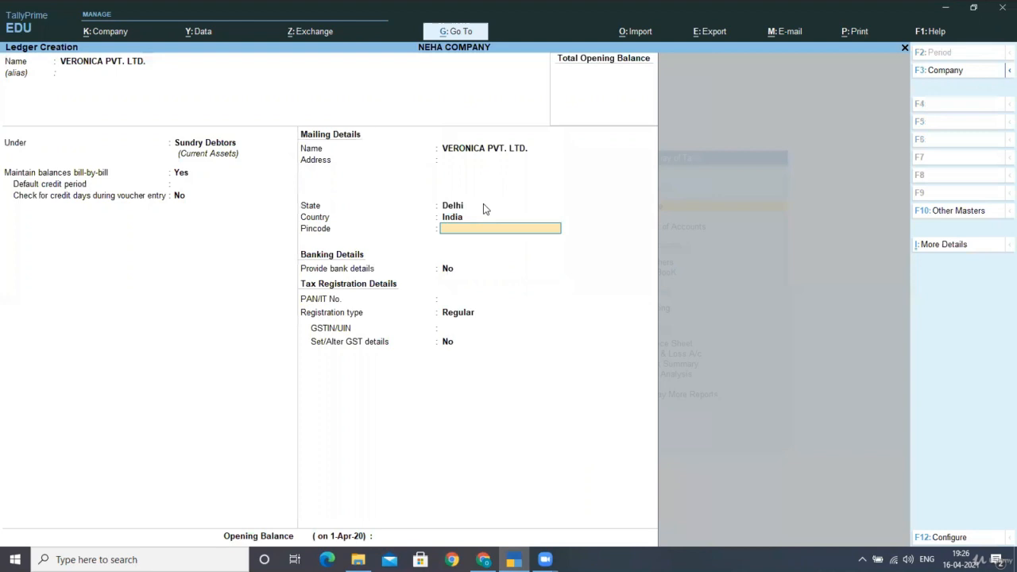
click(473, 312)
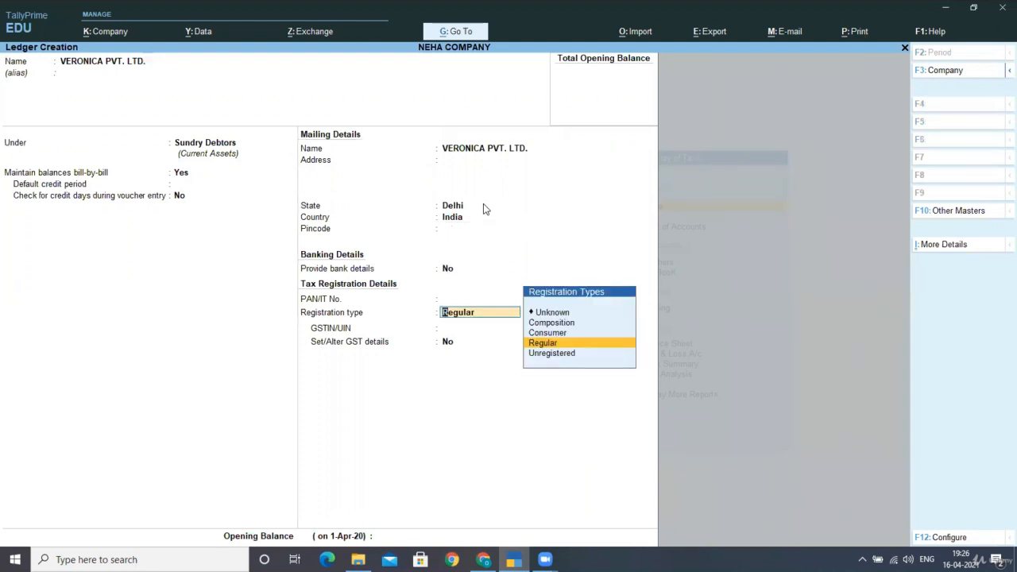
click(543, 343)
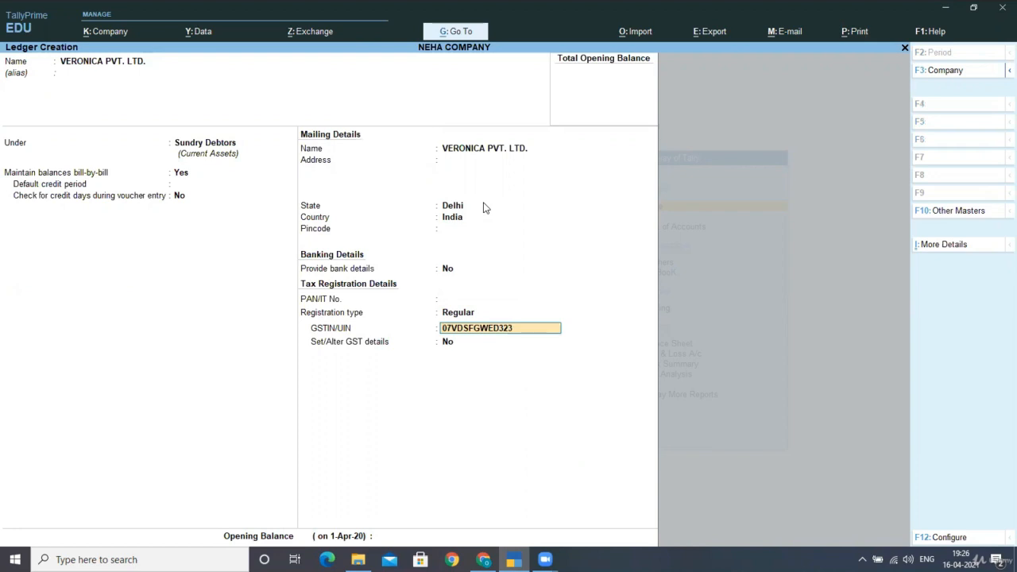
key(Enter)
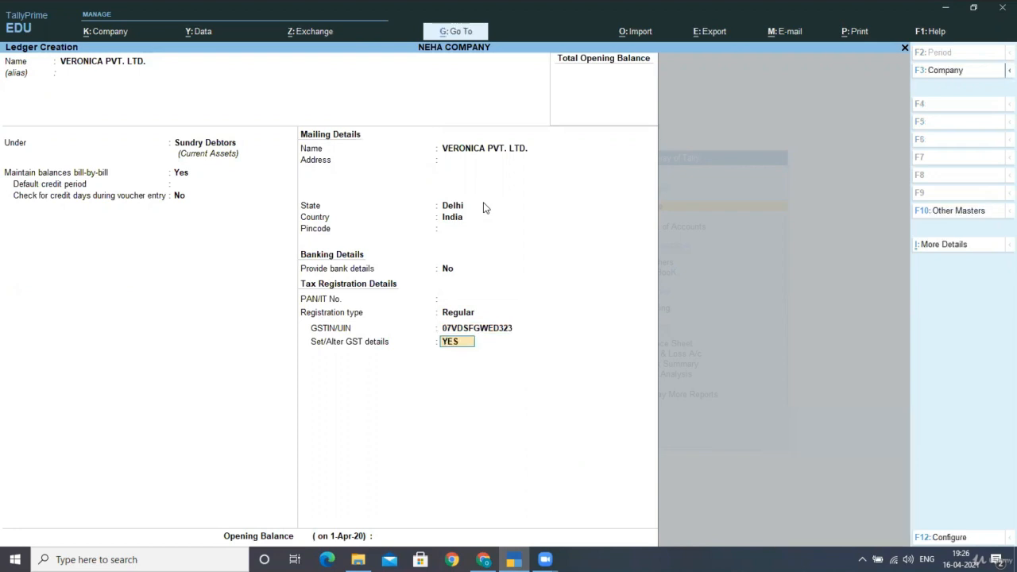
click(455, 340)
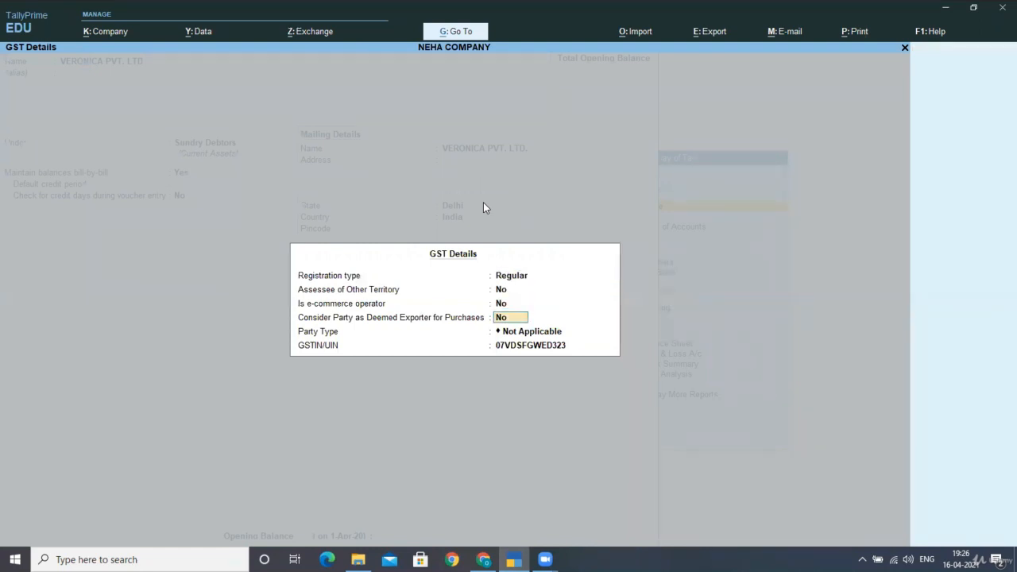
- Set VERONICA PVT. LTD.'s party type to SEZ and save the ledger
click(532, 332)
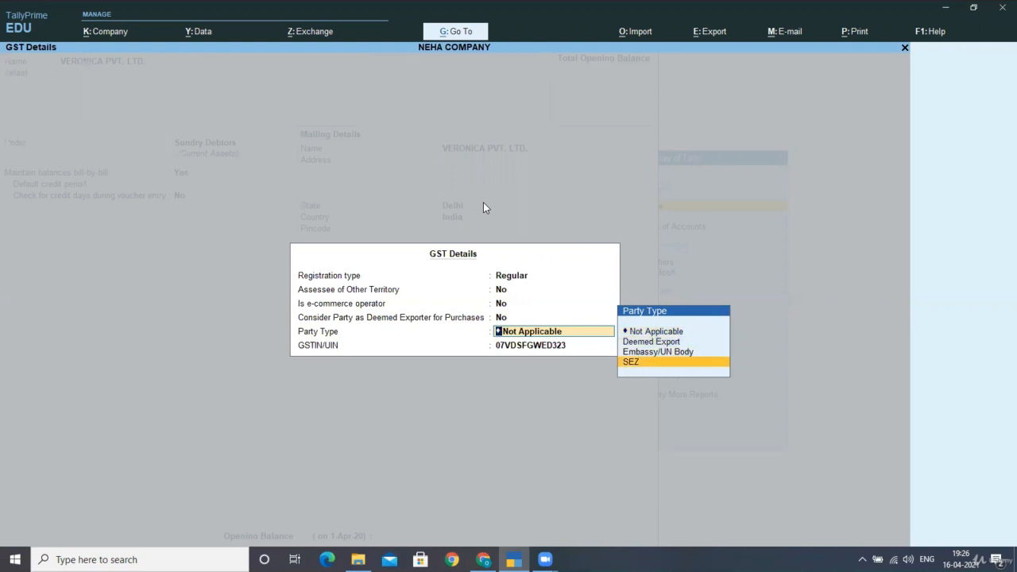
click(630, 361)
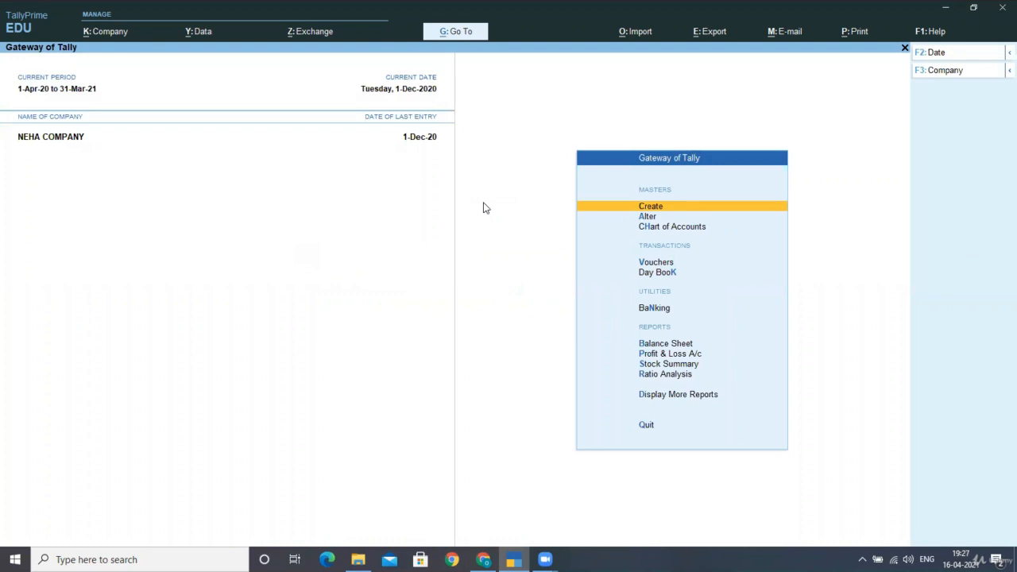
- Start a sales voucher: party VERONICA PVT. LTD., ledger SALES A/C, item Badminton
key(down)
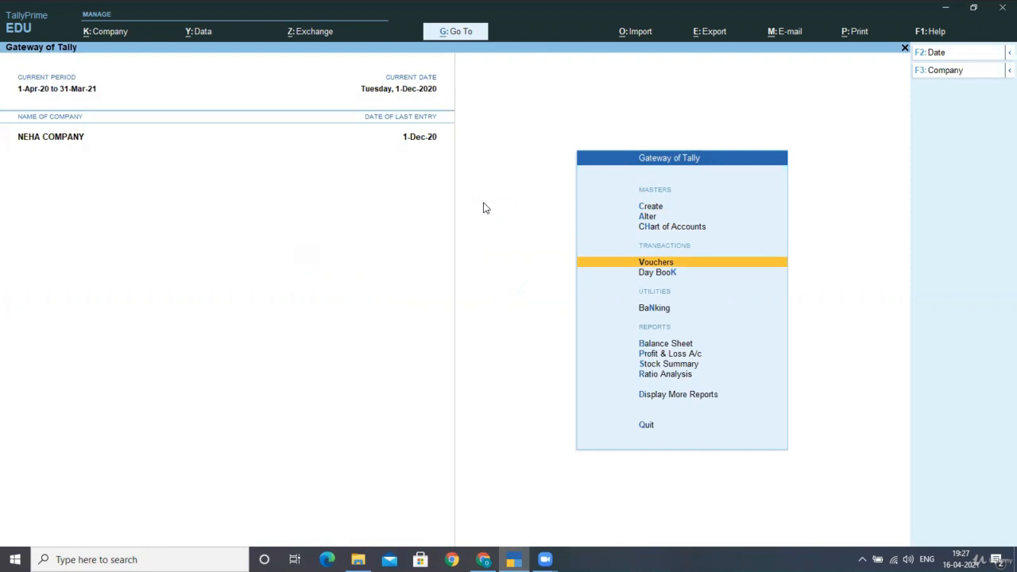
click(656, 262)
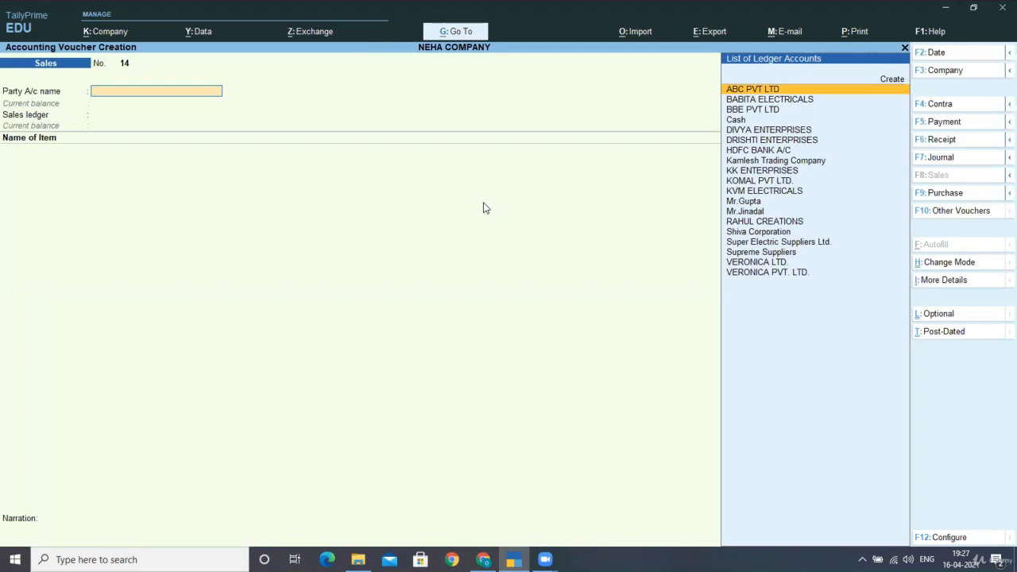
text(VE)
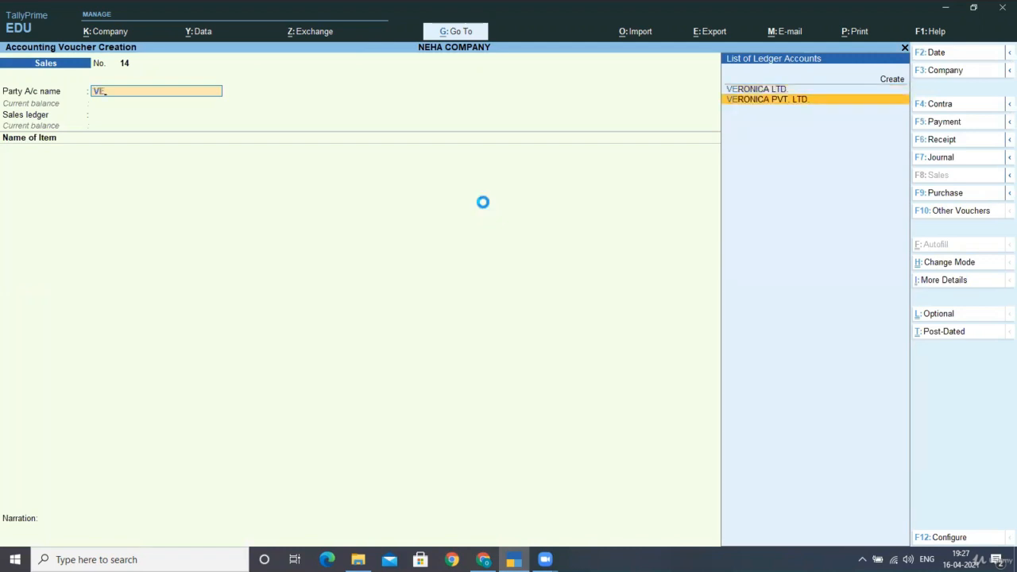
click(783, 98)
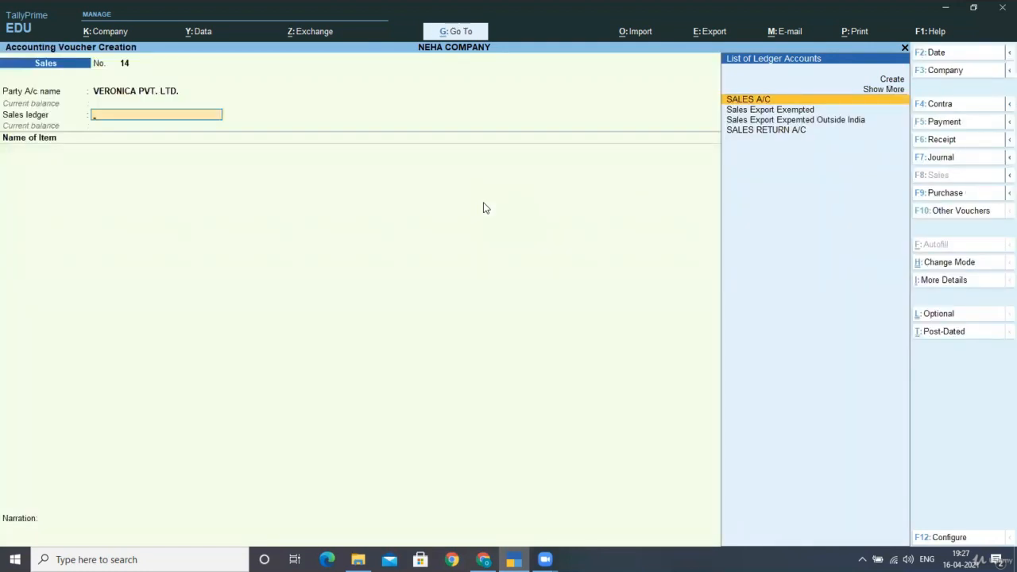
click(745, 99)
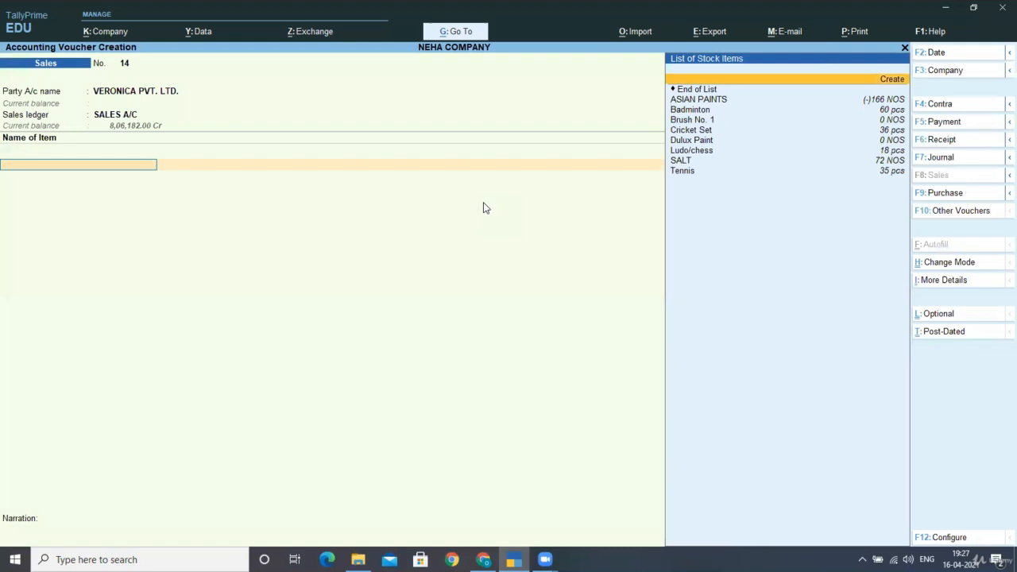
click(690, 109)
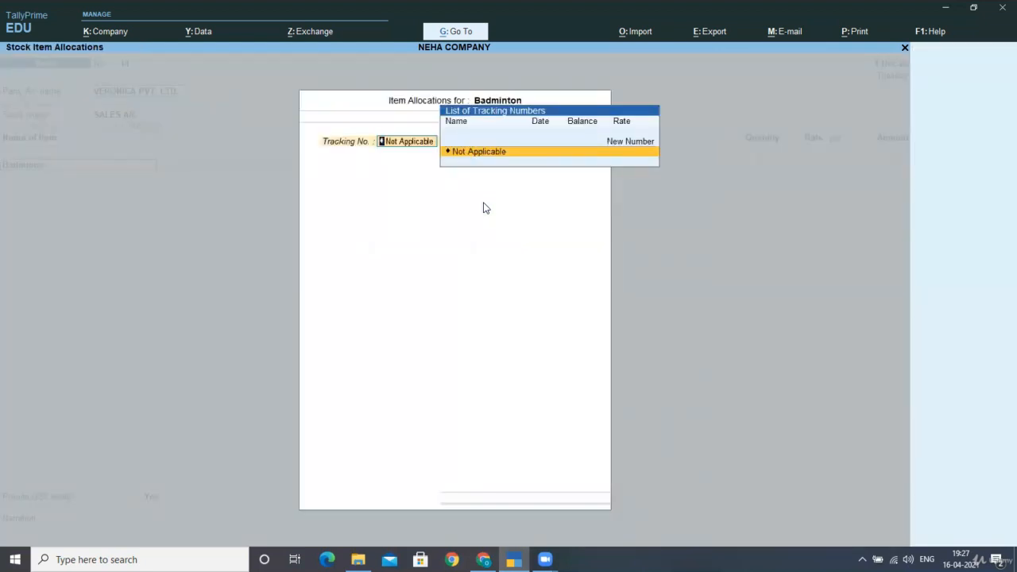
- Enter Badminton as 50 pcs at 170, tracking Not Applicable, and view tax analysis
click(478, 151)
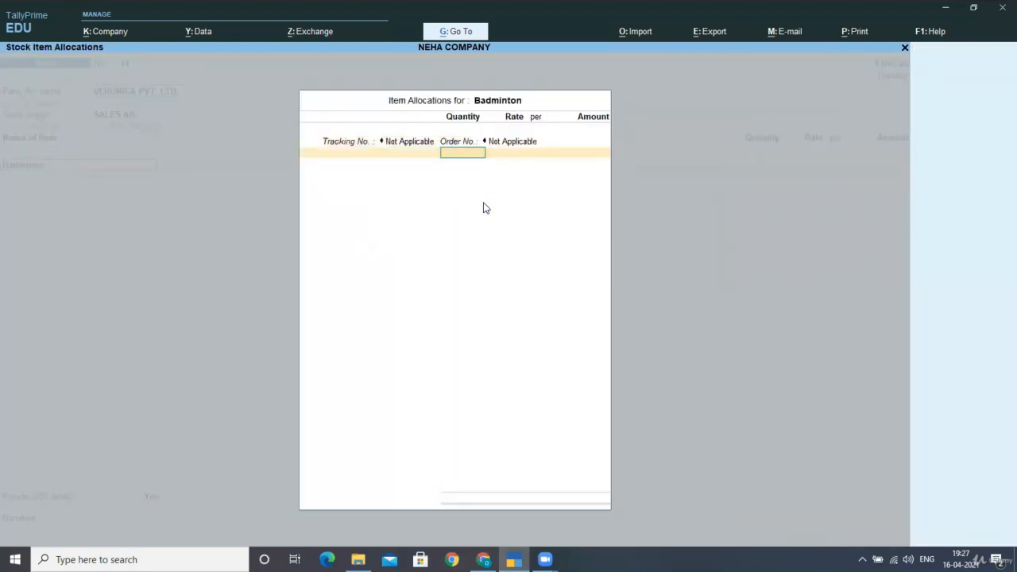
text(50 pcs)
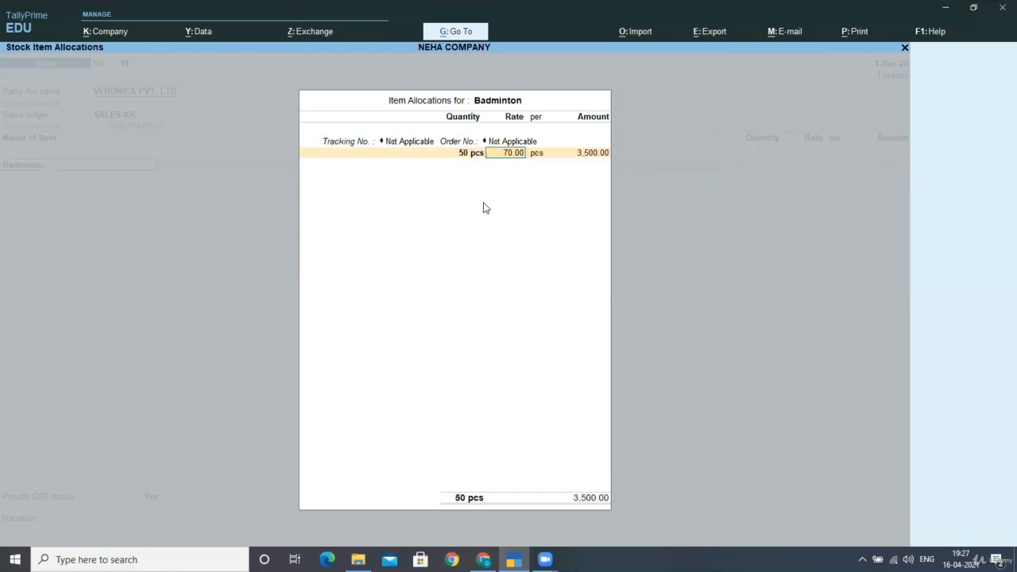
text(170)
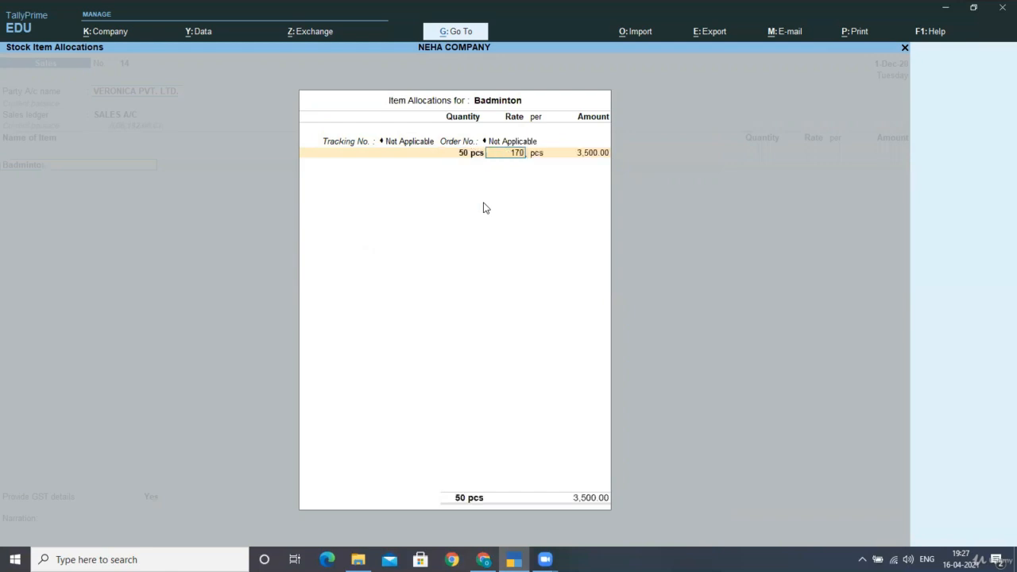
key(Enter)
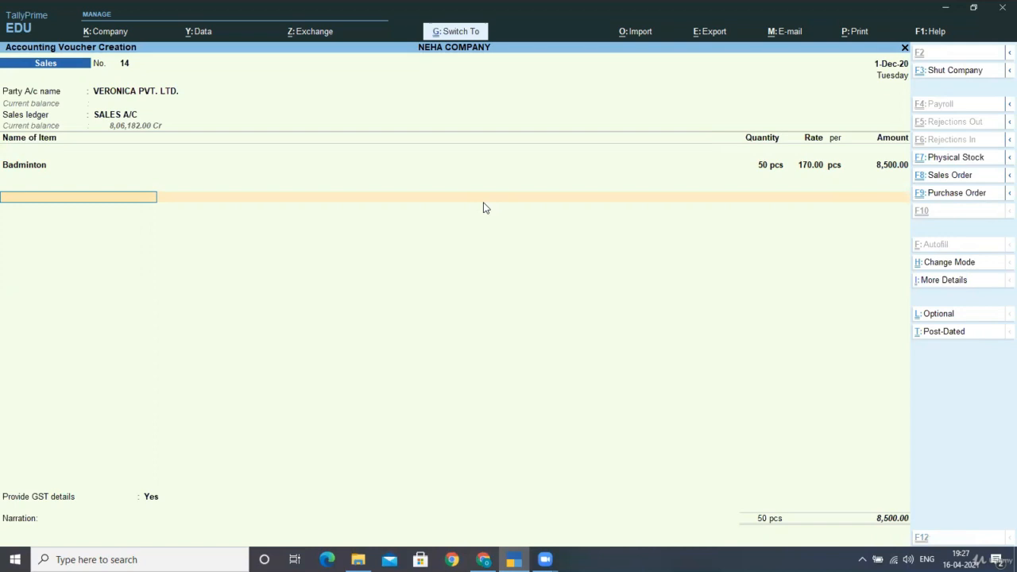
click(942, 280)
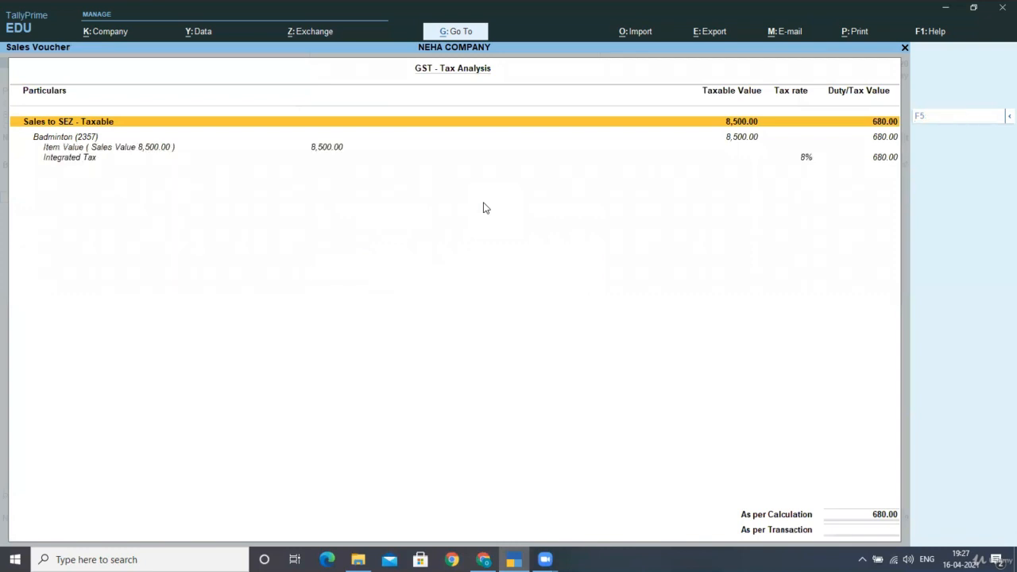
- Add IGST A/C to the voucher and enter shipping bill number 3564632
key(Down)
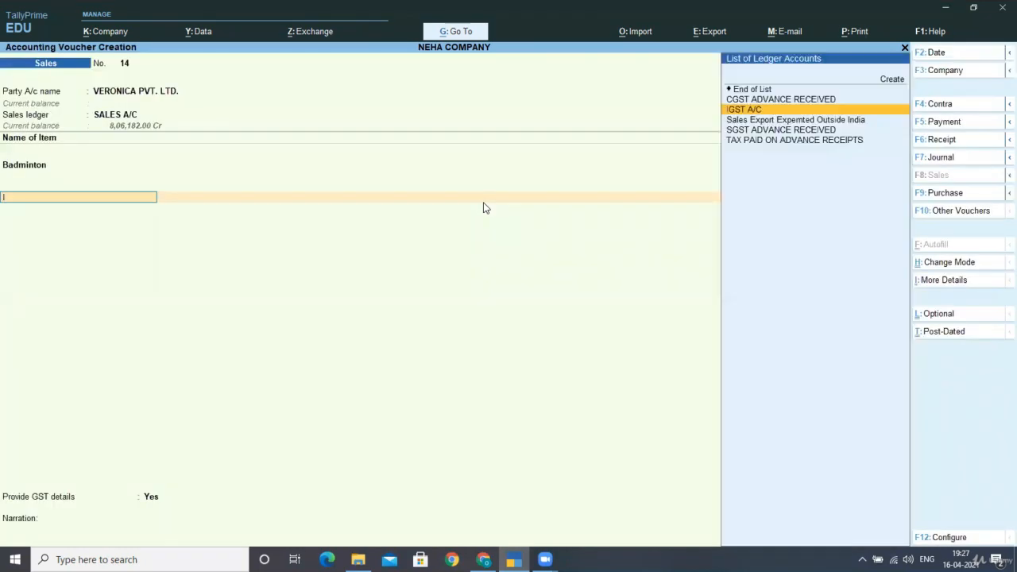
click(742, 109)
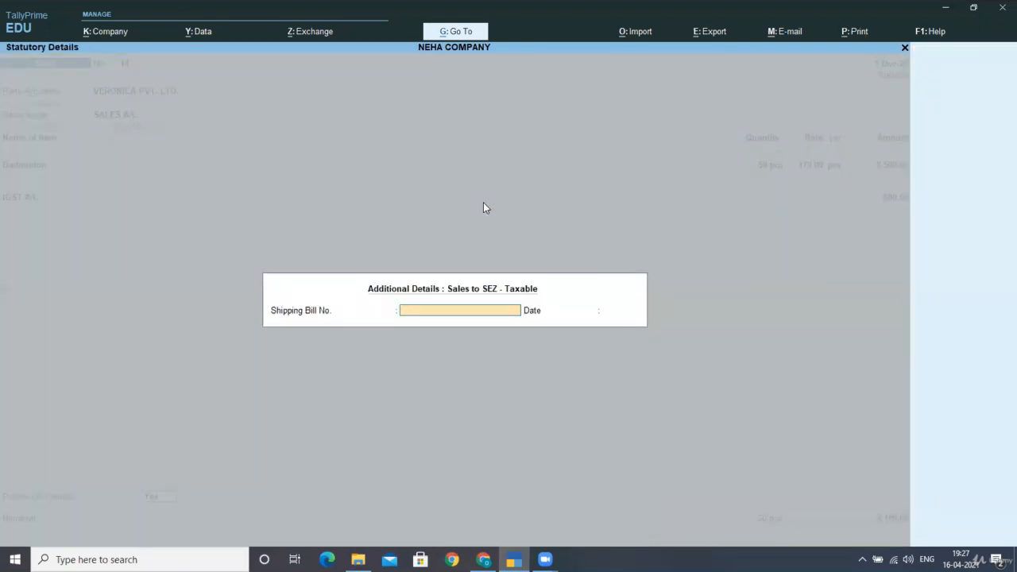
text(3564632)
click(622, 310)
text(1-1)
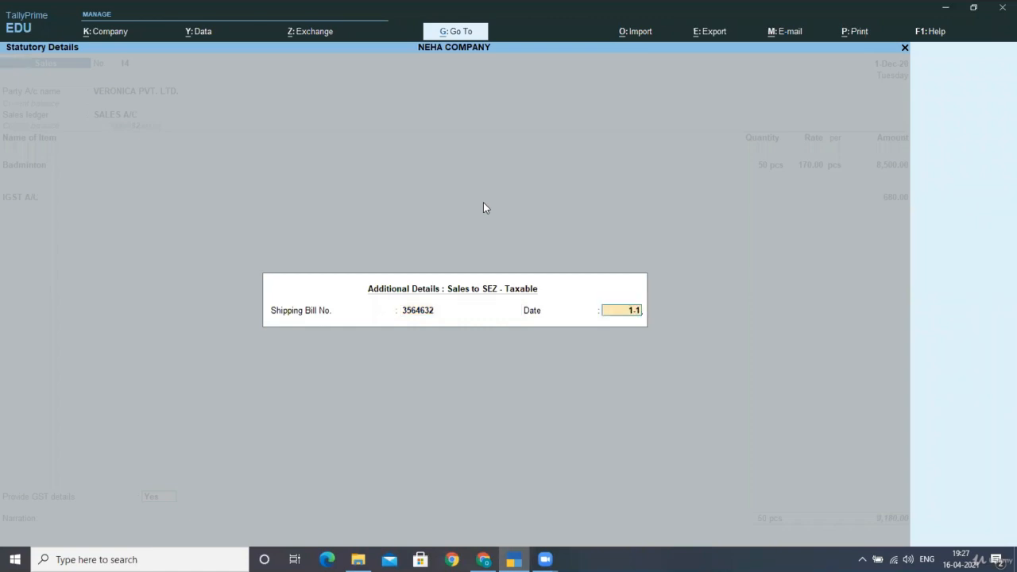
key(Enter)
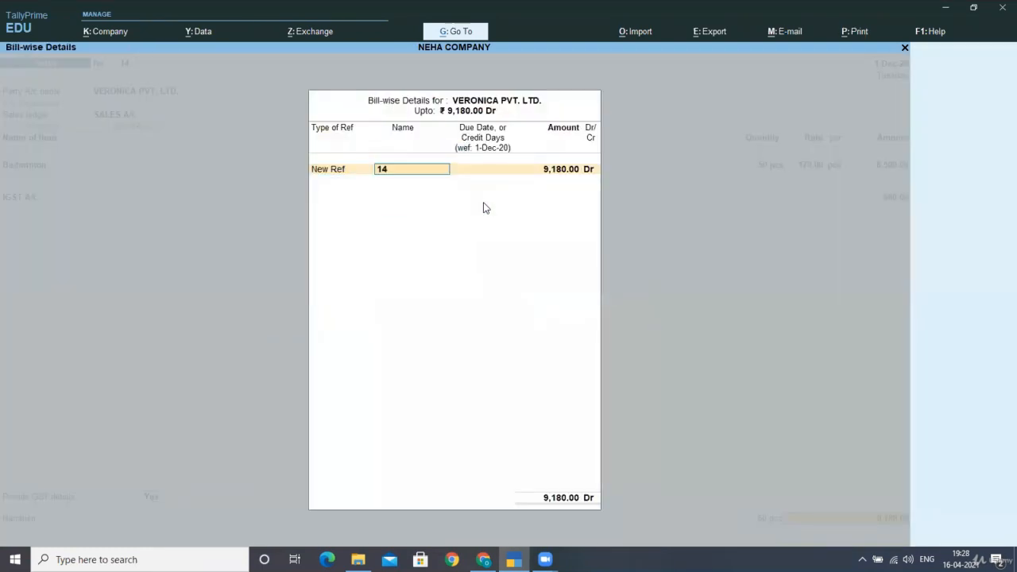
- Accept the New Ref bill-wise entry and save the 9,180.00 voucher
key(Enter)
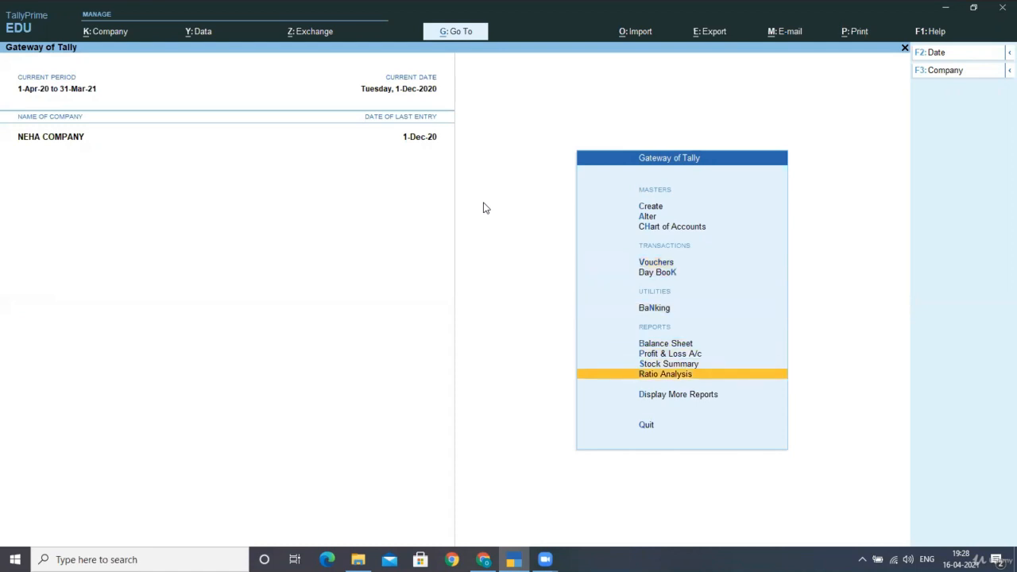
- Open GSTR-1 from GST Reports for the period 1-Apr-20 to 31-Mar-21
click(678, 395)
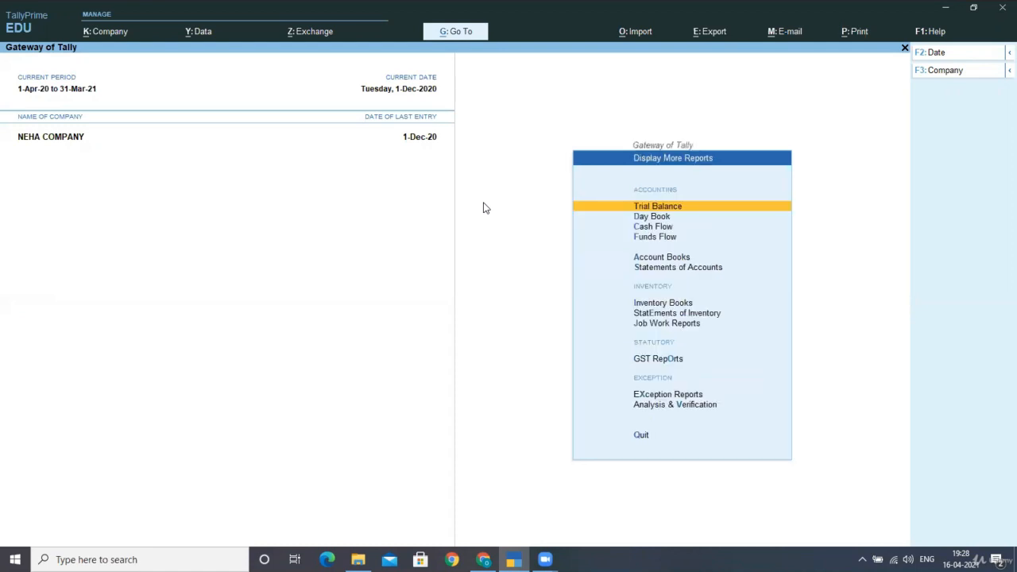
click(658, 358)
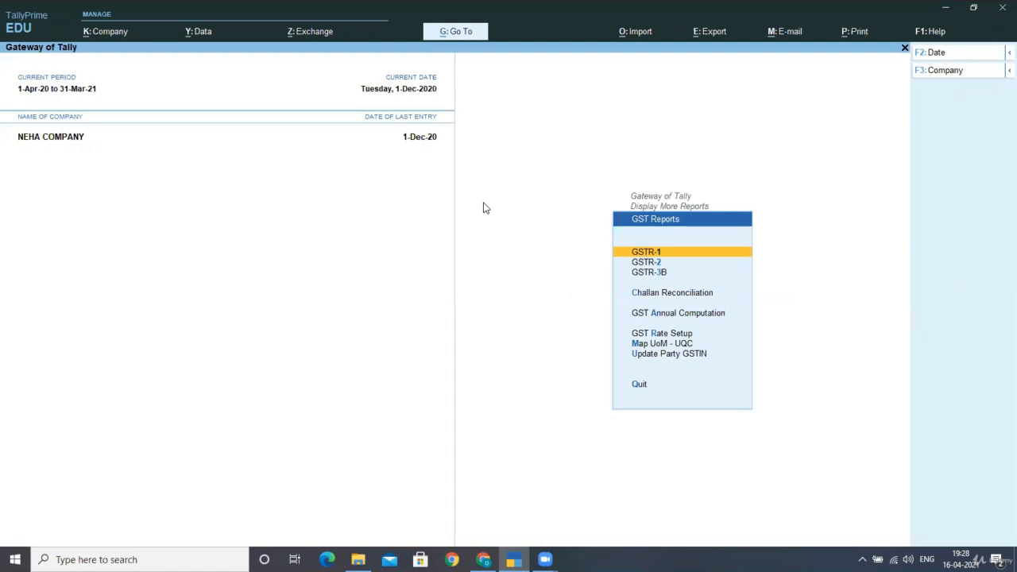
click(646, 251)
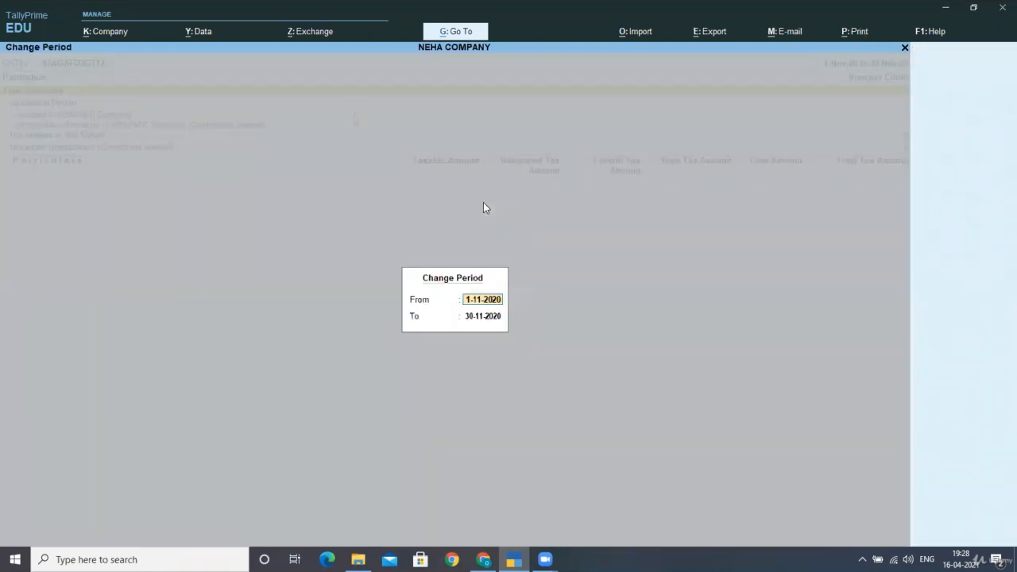
text(1-4-2020)
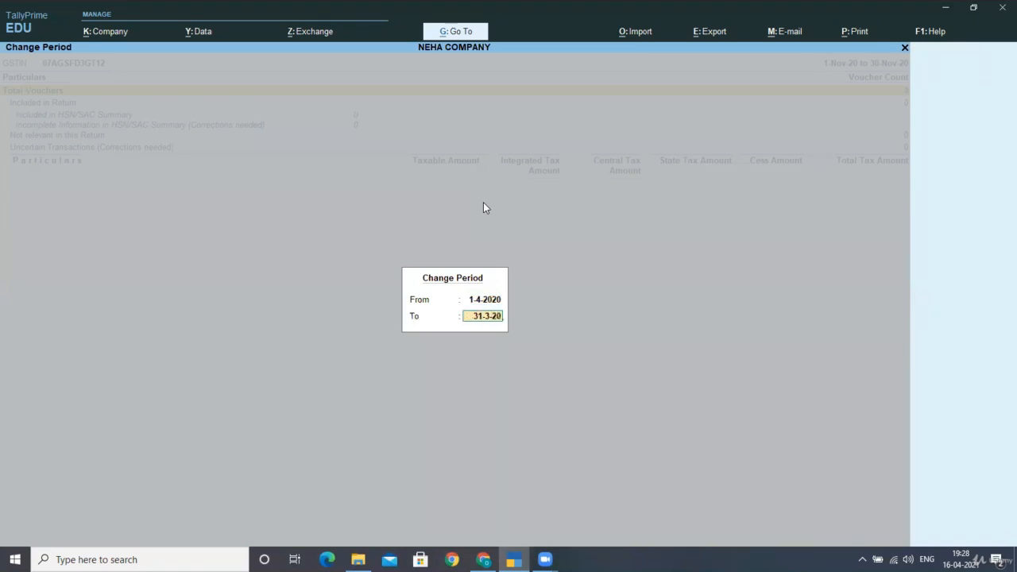
key(Enter)
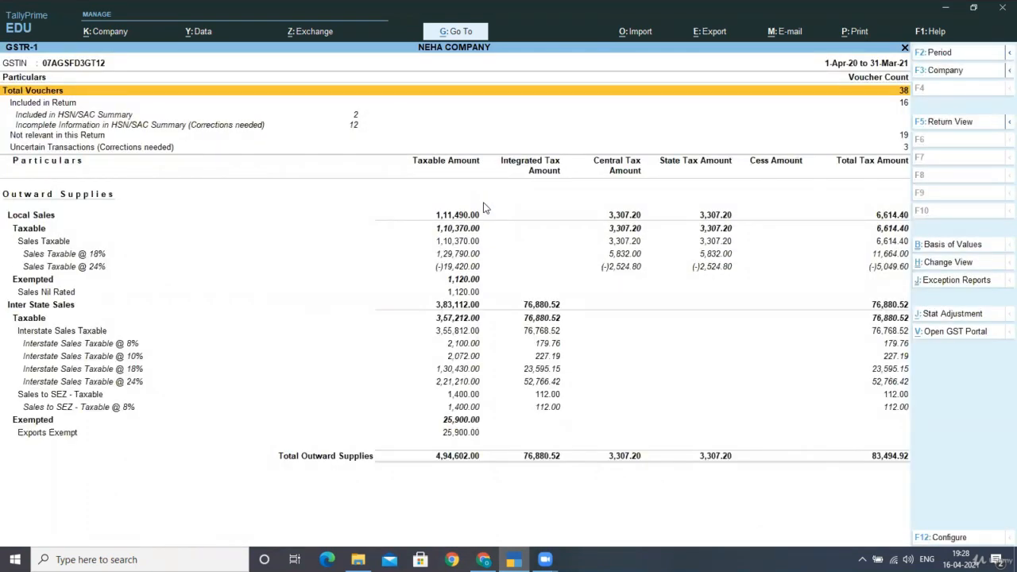
mouse_move(946, 296)
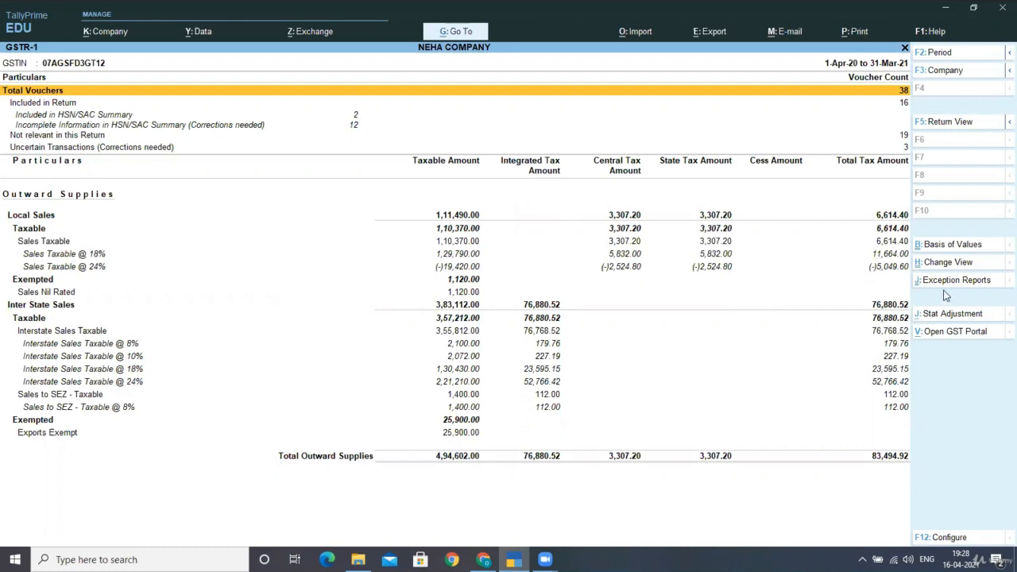
- Toggle GSTR-1 to Return View, switch back to Nature-wise, then exit the report
click(946, 121)
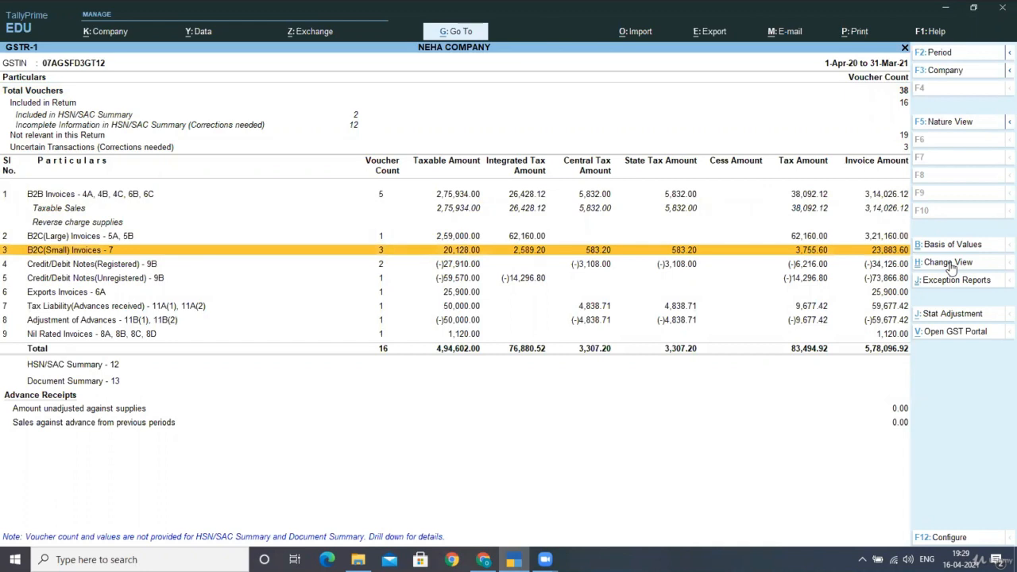
mouse_move(917, 271)
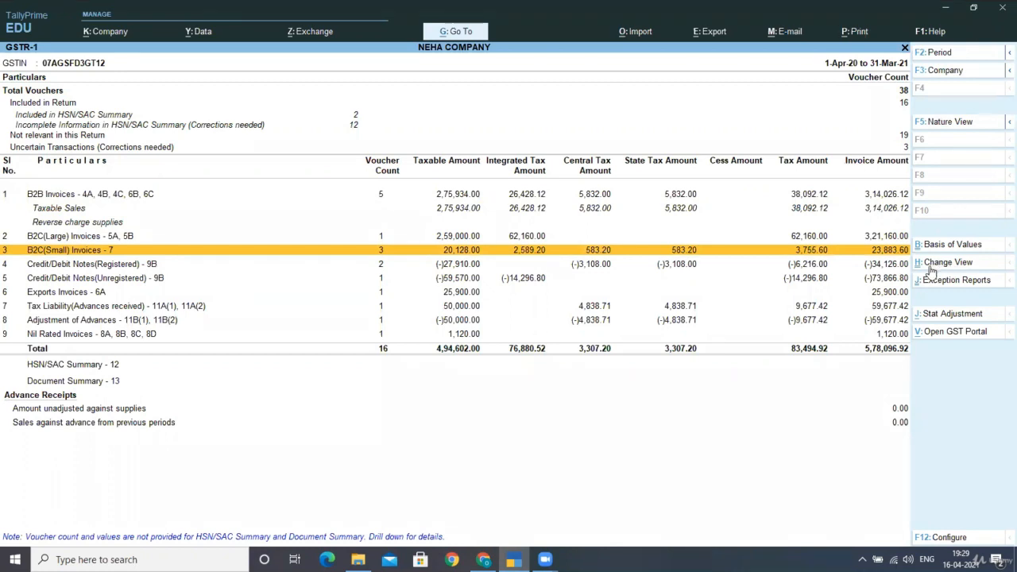
click(946, 262)
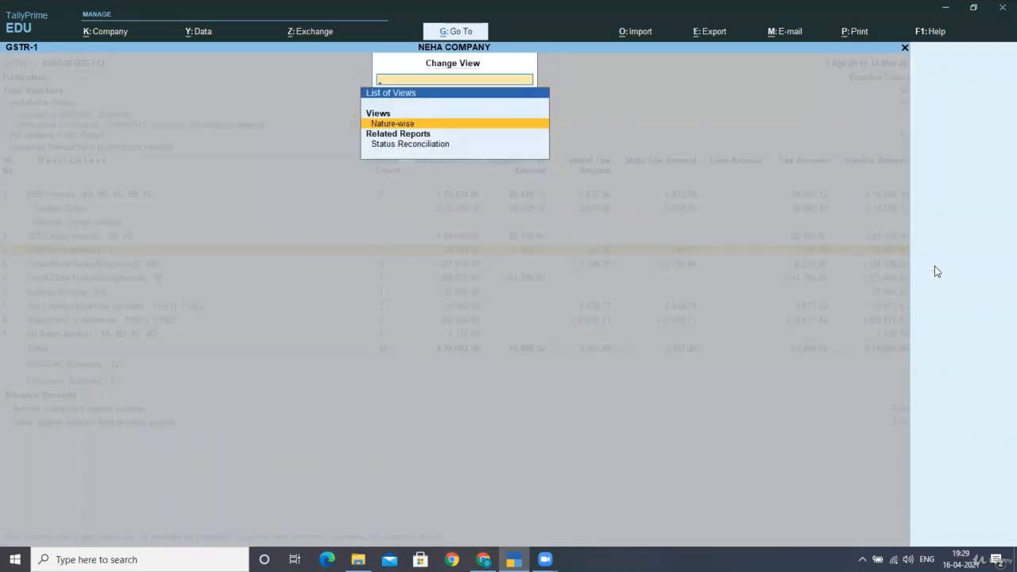
click(392, 123)
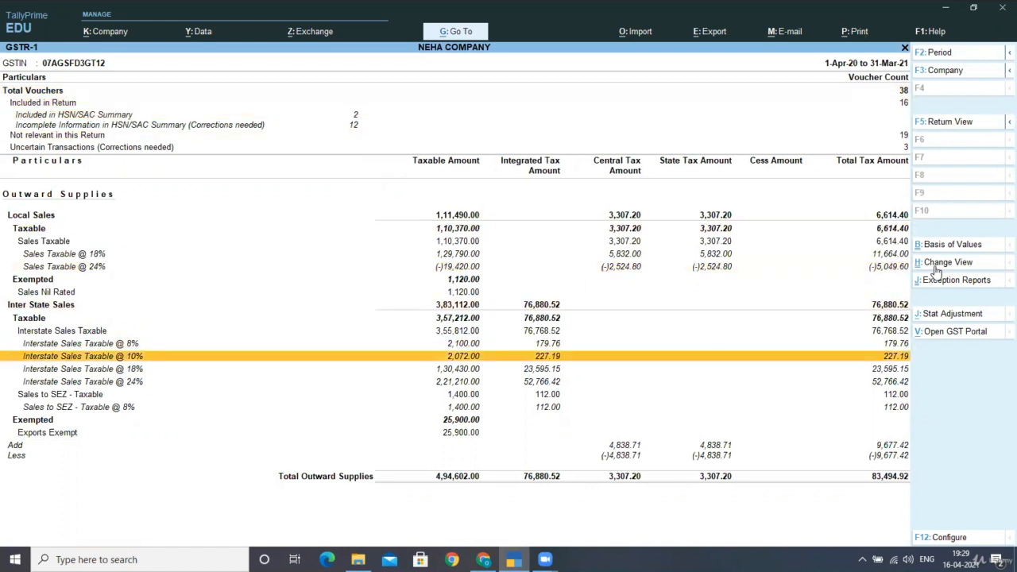
key(Down)
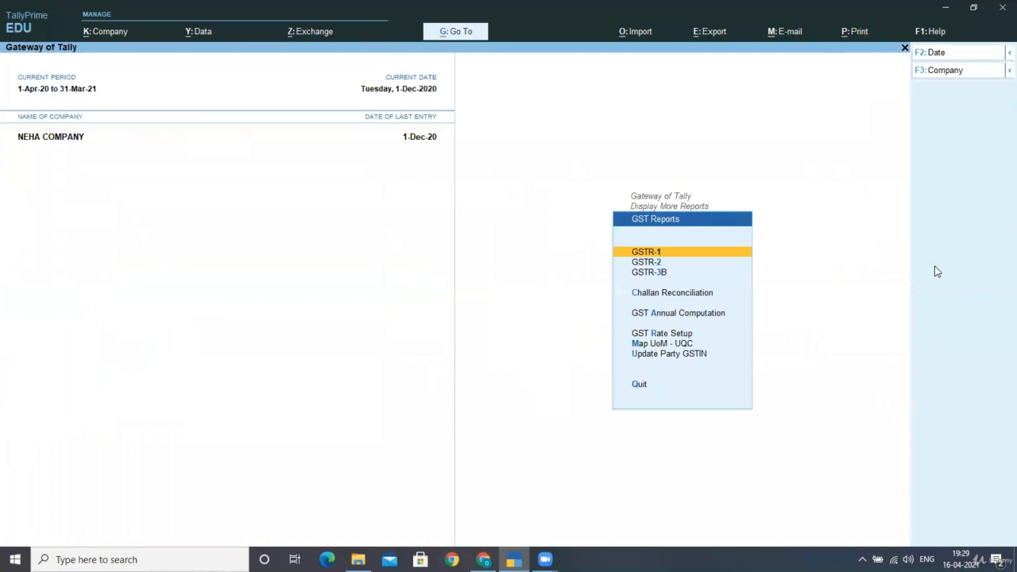
- Reopen GSTR-1 with the period 1-Apr-20 to 31-Mar-21
click(658, 251)
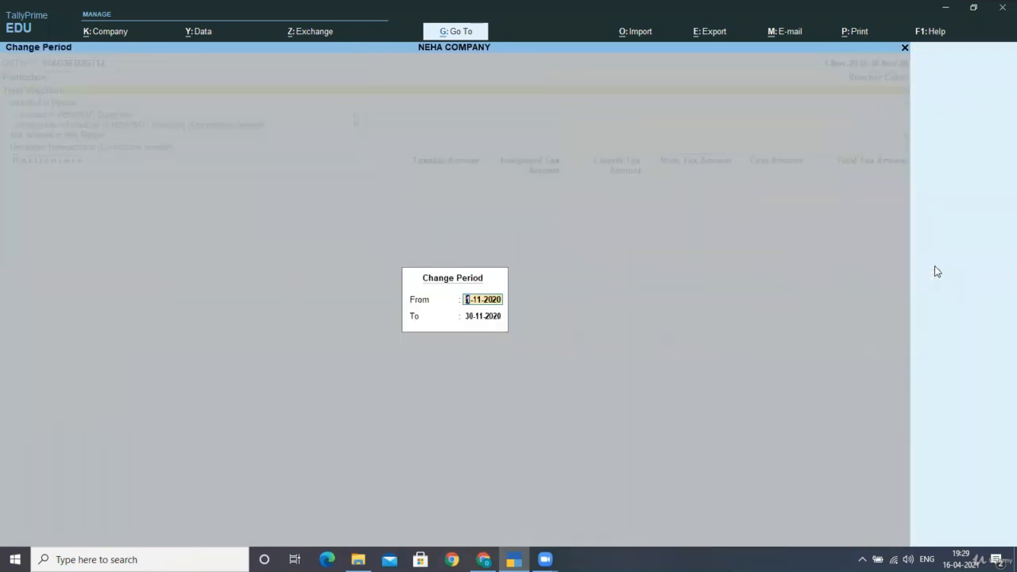
text(1-4-2021)
click(482, 315)
text(31-3)
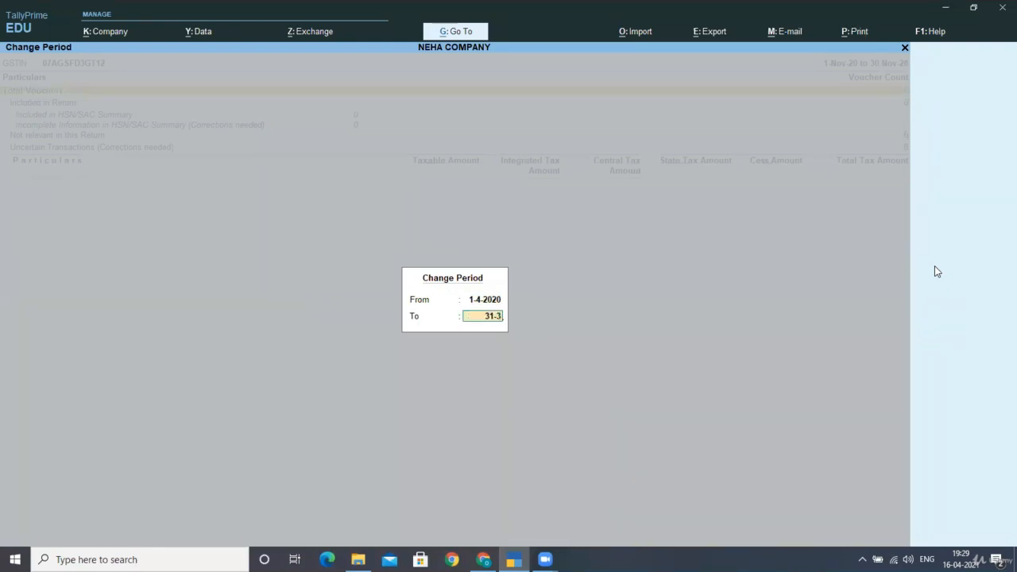
key(Enter)
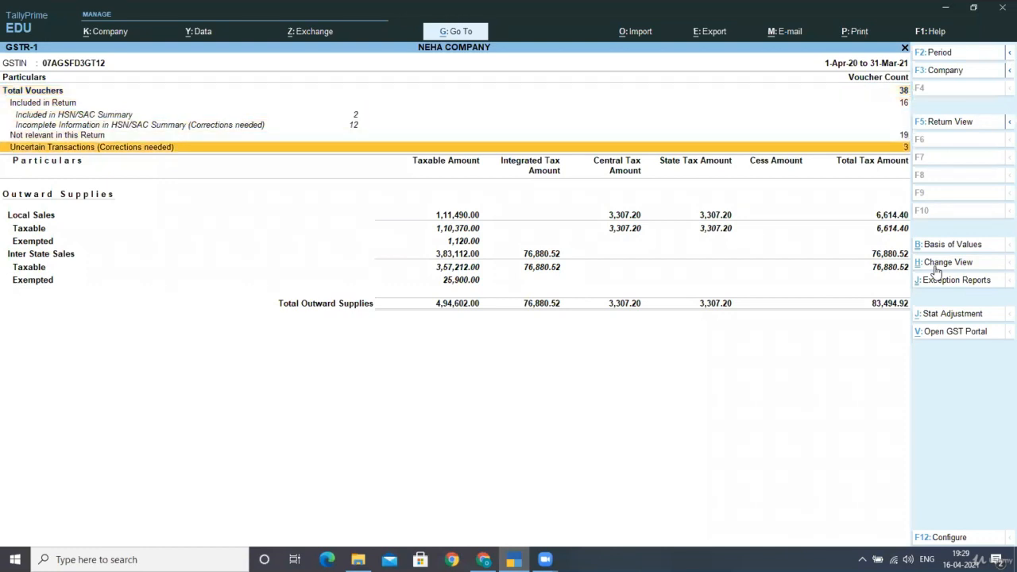
- Skip GSTIN validation in Uncertain Transactions, then list Sales to SEZ - Taxable @ 8% vouchers
click(92, 147)
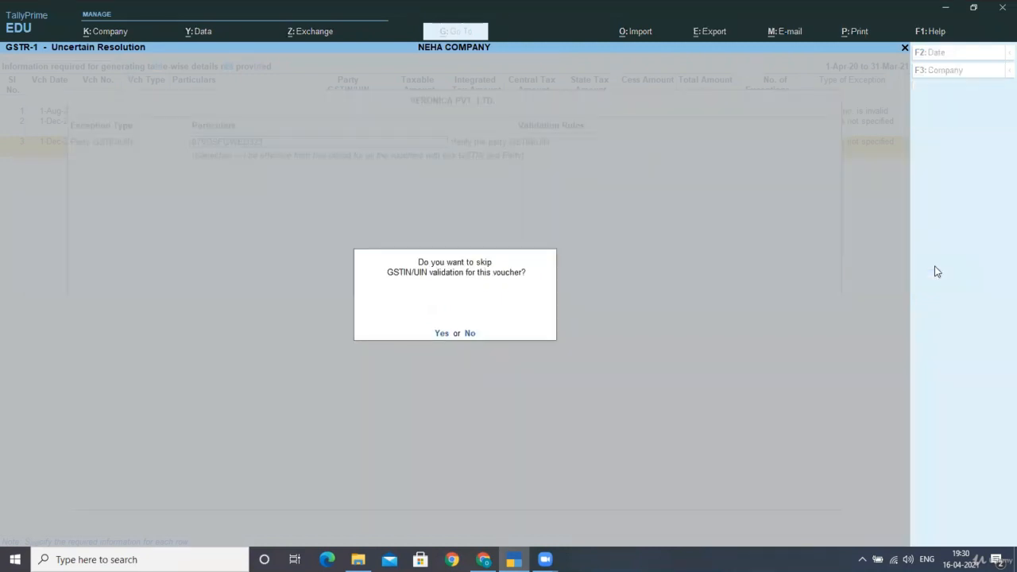
click(470, 333)
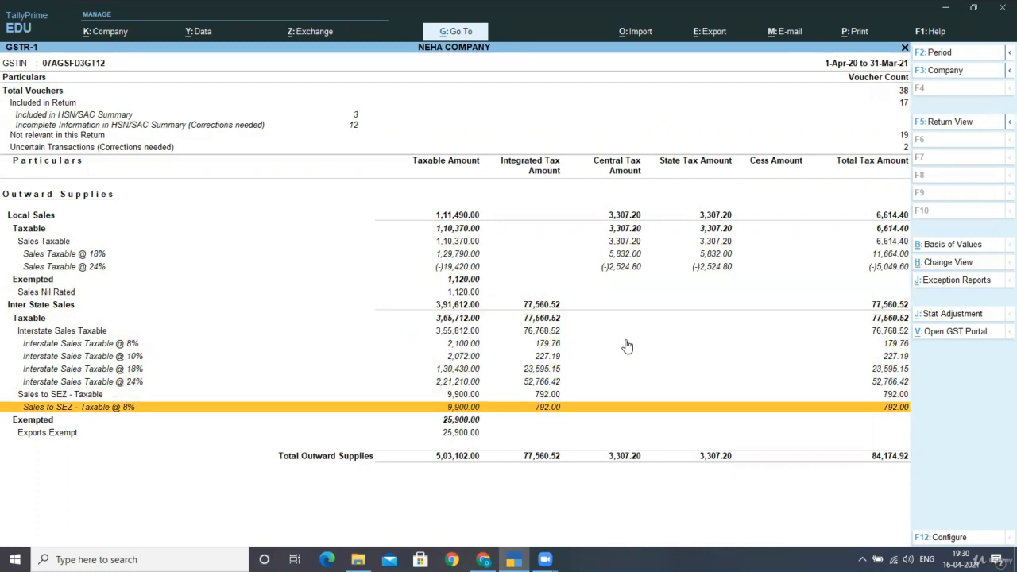
double_click(80, 407)
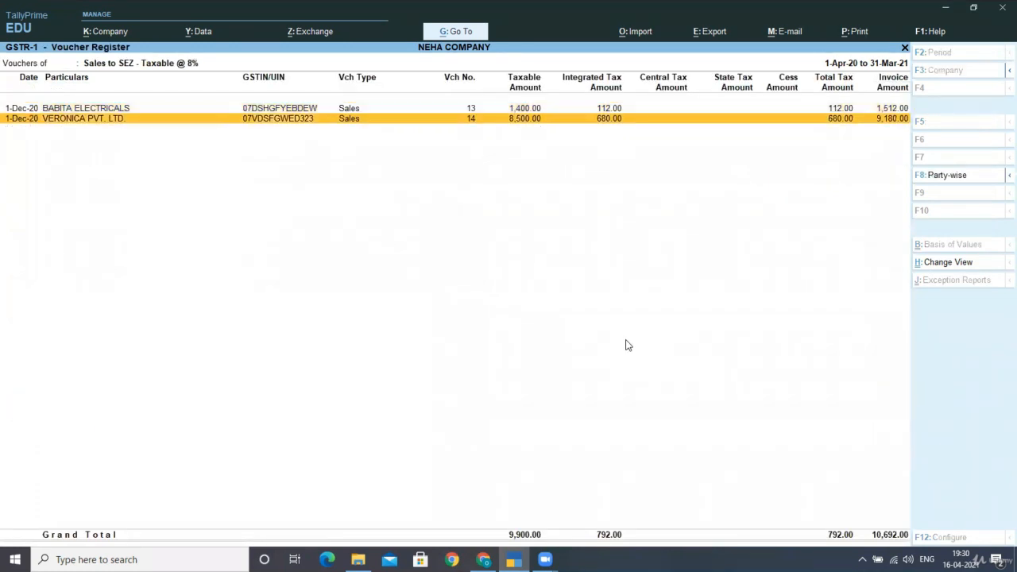